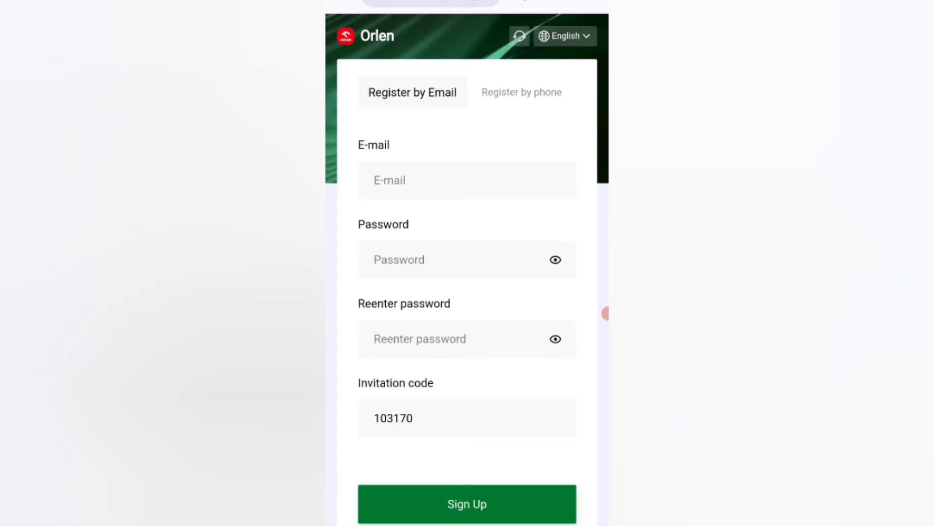
# Scroll past the email registration form using invitation code 103170.
pyautogui.scroll(-3)
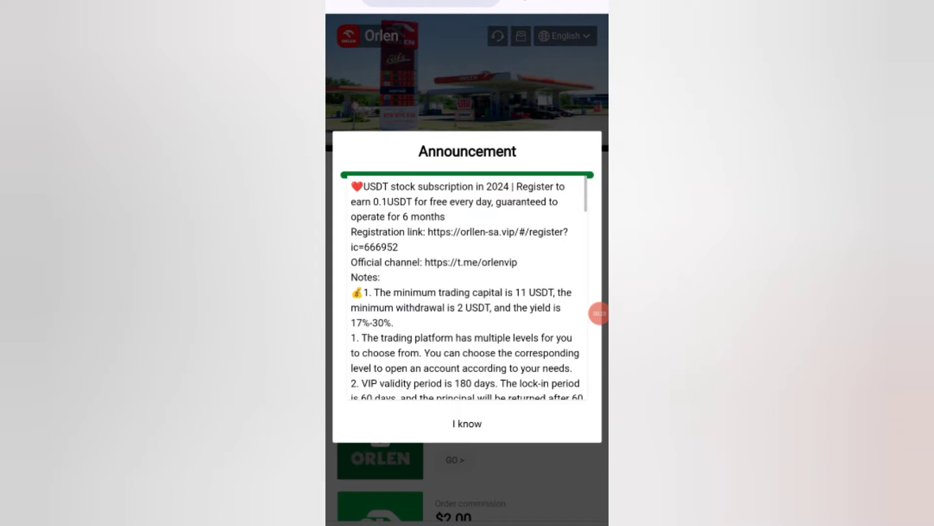
# Read through the USDT subscription announcement and dismiss it with I know.
pyautogui.scroll(-3)
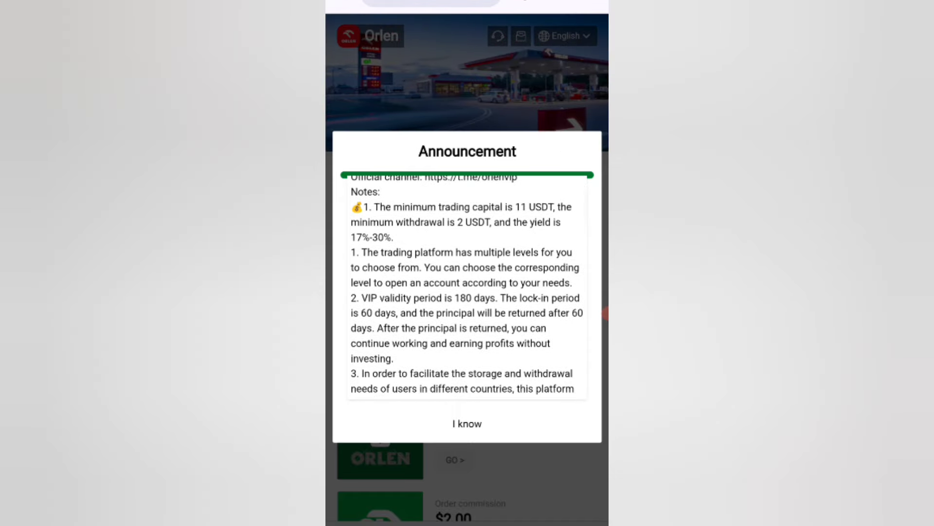
pyautogui.scroll(-3)
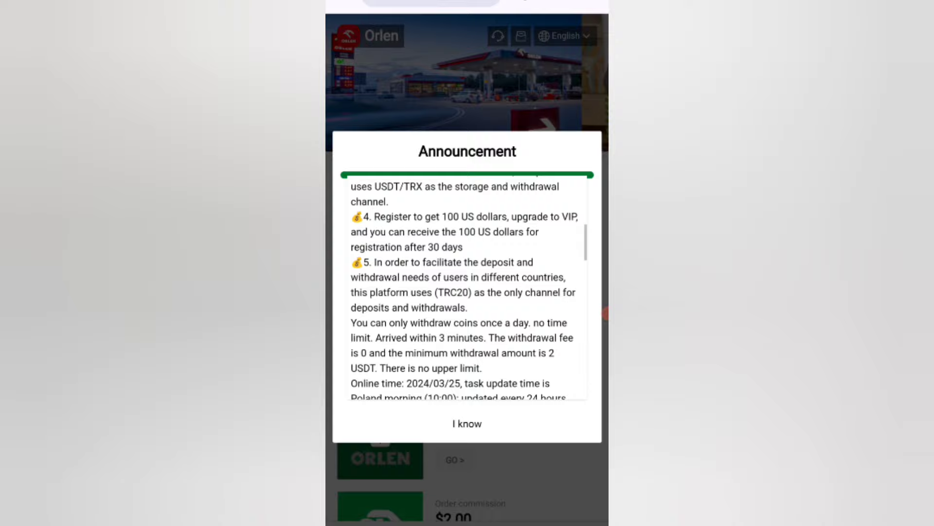
pyautogui.scroll(-3)
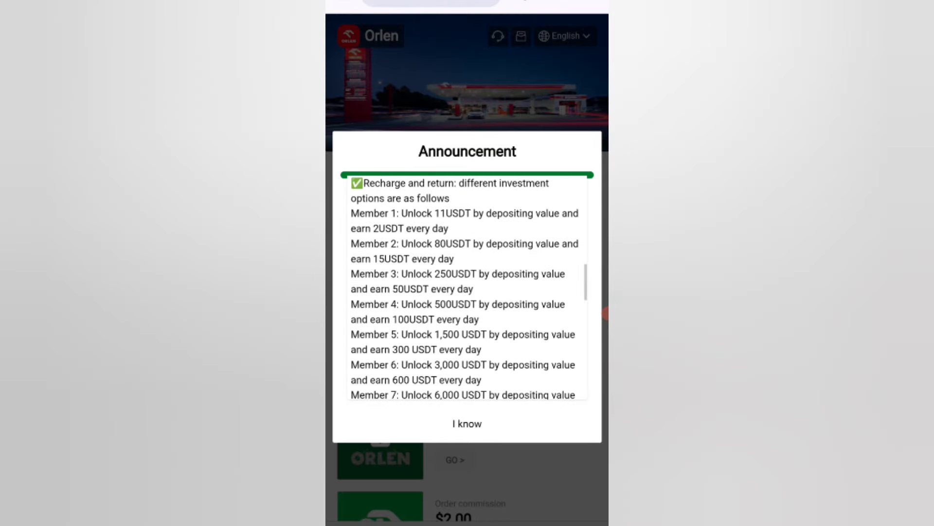
pyautogui.scroll(-3)
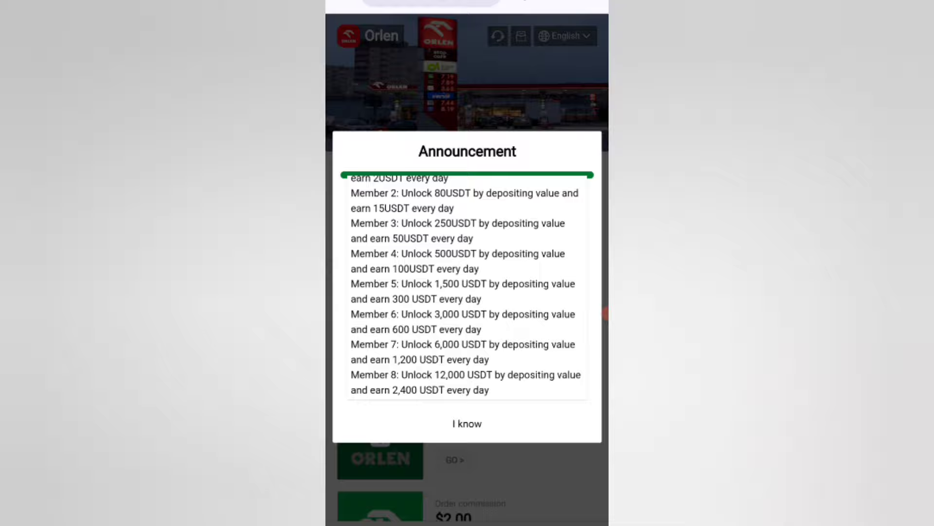
pyautogui.scroll(-3)
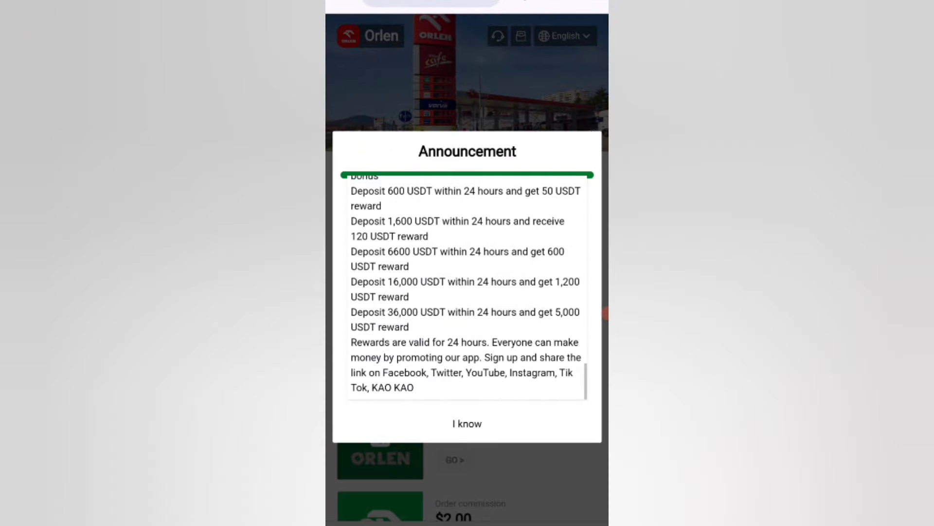
pyautogui.click(467, 424)
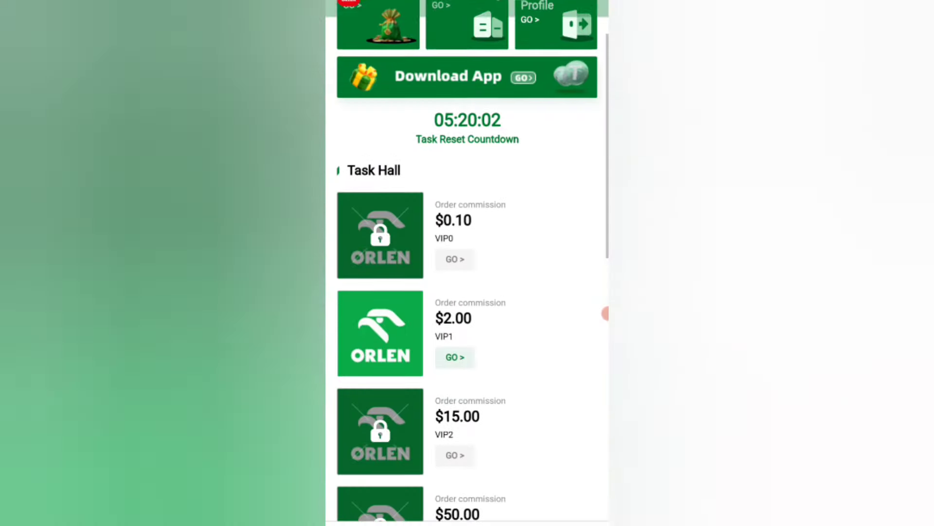
# Open the Recharge page to get a TRC20 USDT deposit address.
pyautogui.scroll(-3)
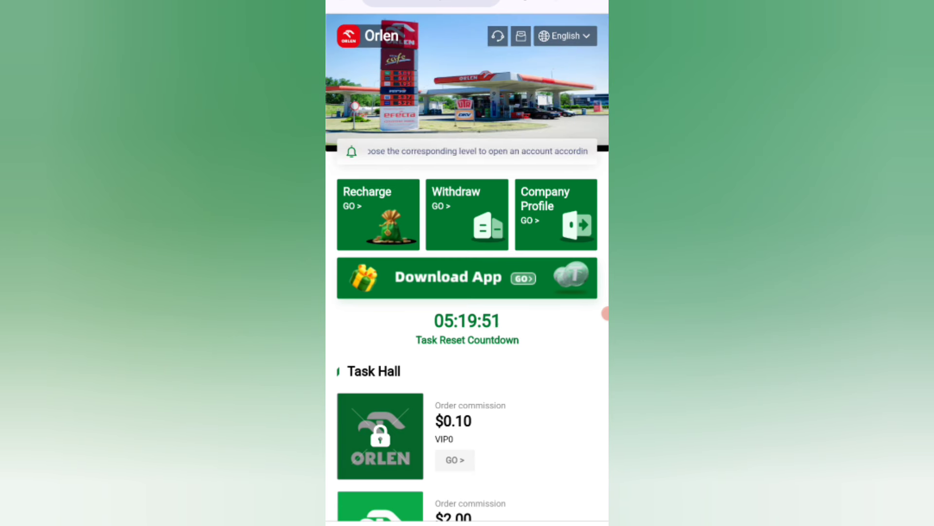
pyautogui.click(378, 214)
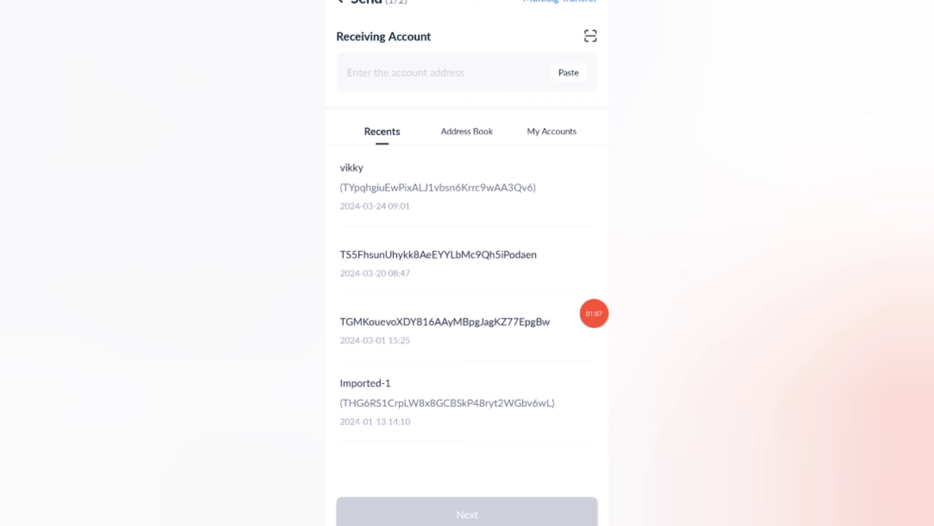
# Paste the Orlen deposit address as the TronLink transfer recipient.
pyautogui.click(572, 72)
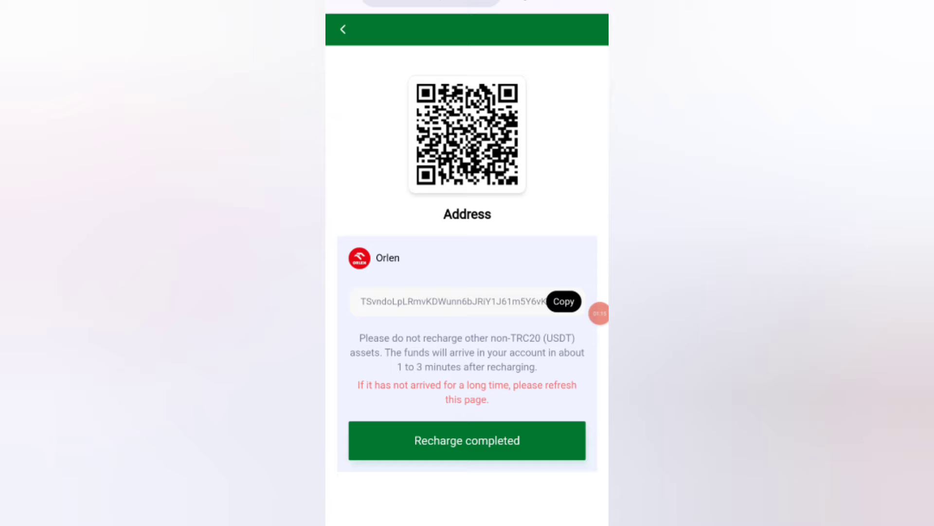
# Confirm the recharge as completed on Orlen's recharge page.
pyautogui.click(466, 441)
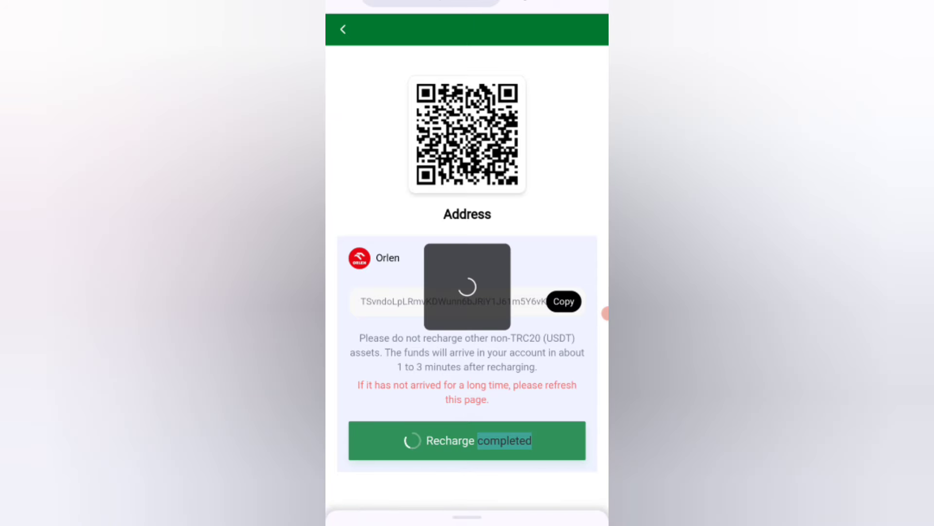
pyautogui.click(466, 441)
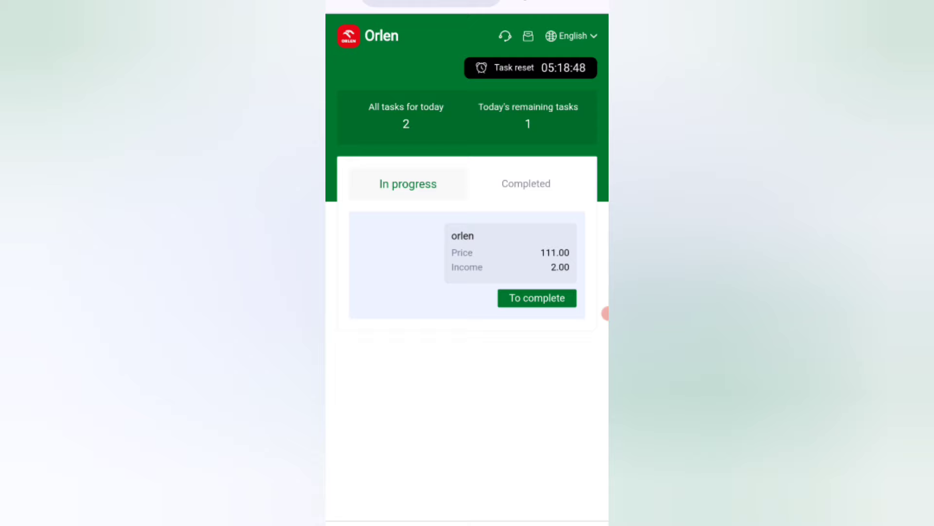
# Complete the orlen order task (111.00, 2.00 income) and open the withdrawal page.
pyautogui.click(537, 298)
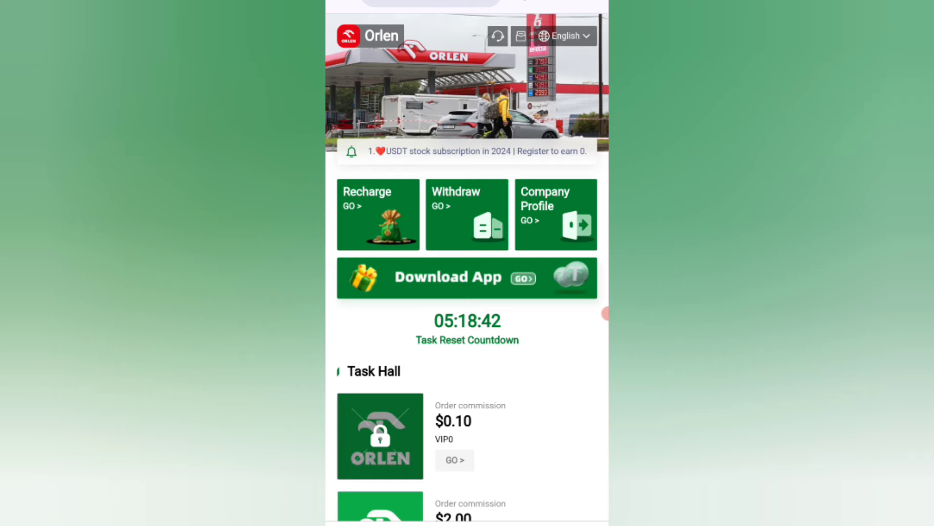
pyautogui.click(467, 214)
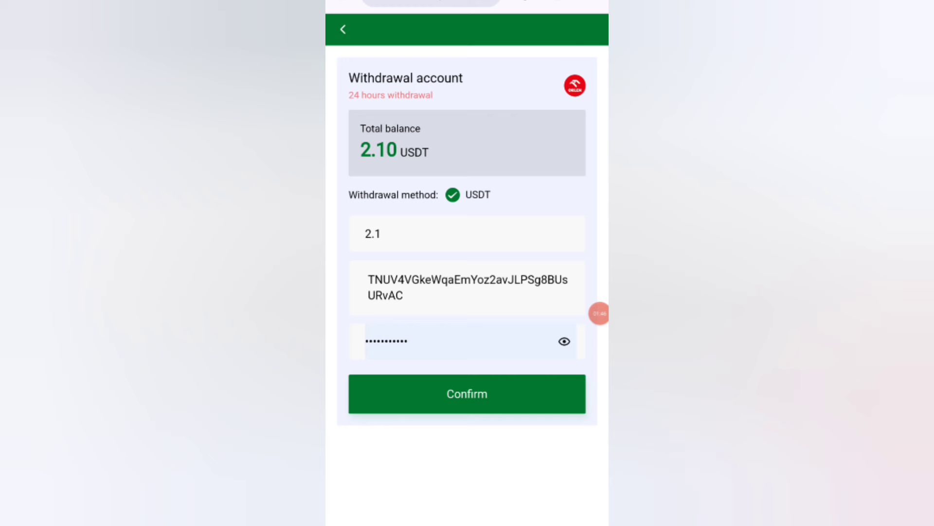
# Submit the 2.1 USDT withdrawal, bringing the balance to 0.00.
pyautogui.click(466, 394)
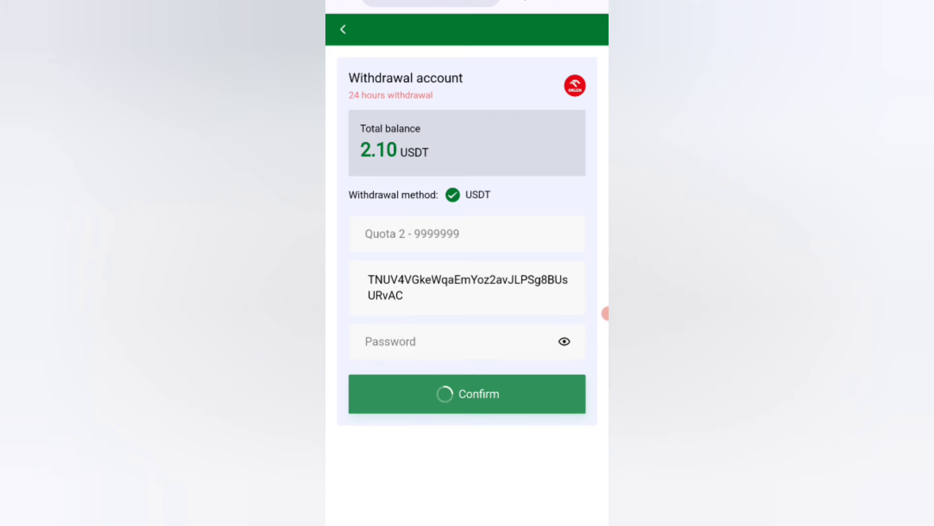
pyautogui.click(467, 394)
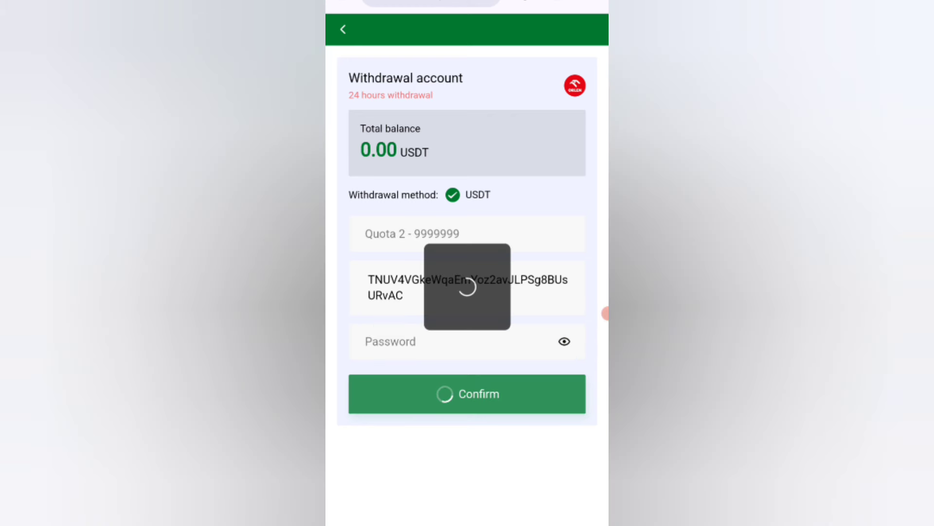
pyautogui.click(467, 393)
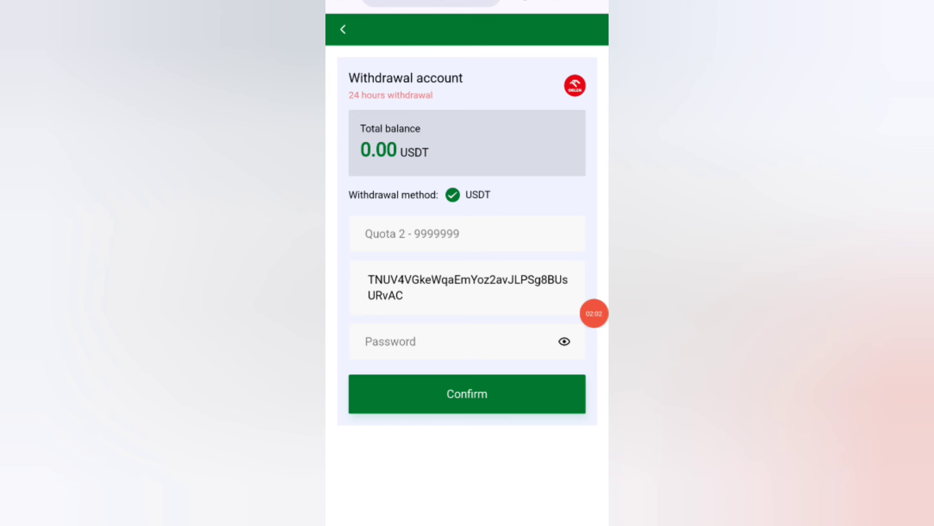
pyautogui.click(466, 394)
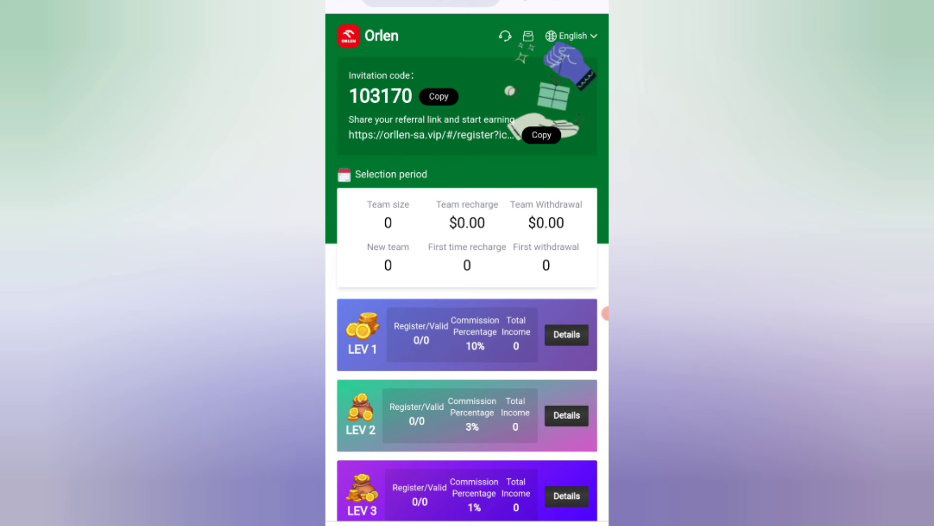
# Scroll the team page to the LEV 1–3 cards at 10%, 3% and 1%.
pyautogui.scroll(-3)
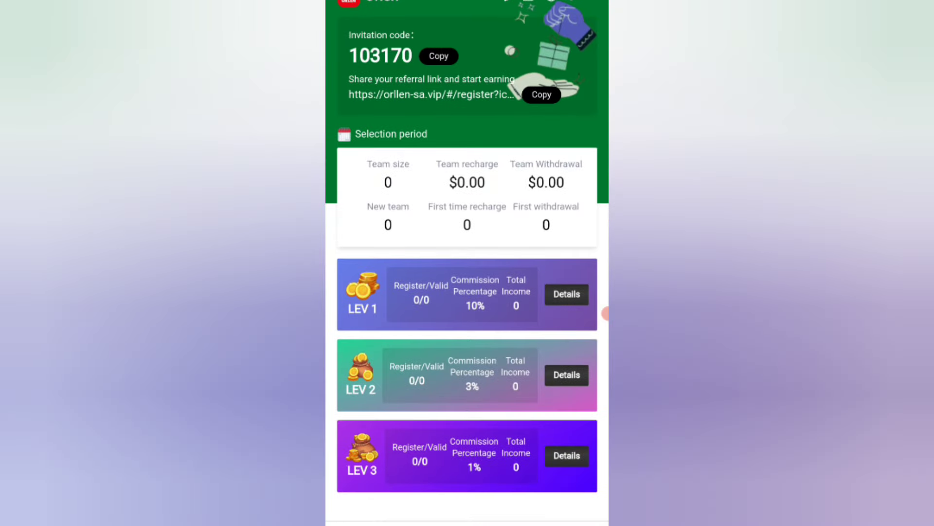